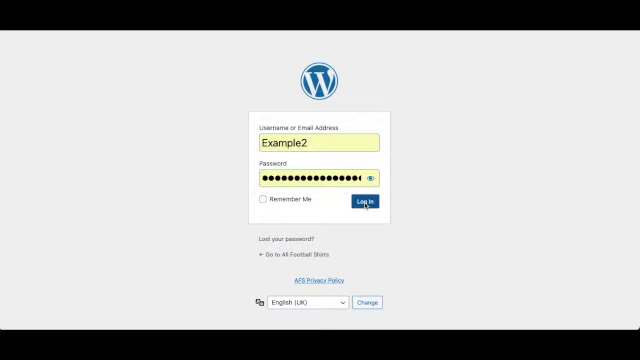
Log in as the vendor and load the Your shop dashboard with commission totals.
left_click(364, 204)
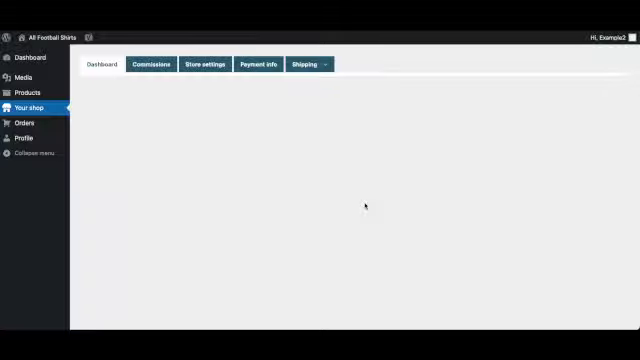
left_click(100, 62)
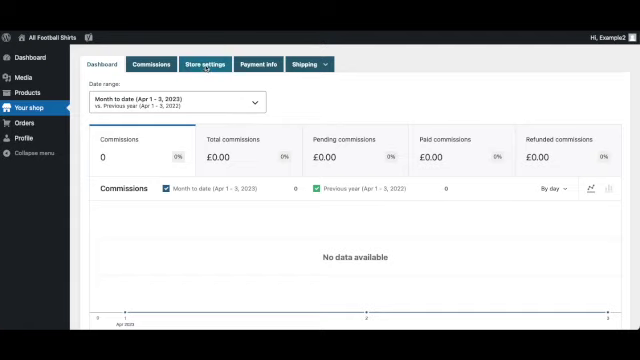
Show the Test Store settings form with name, slug, address, phone and email fields.
left_click(204, 62)
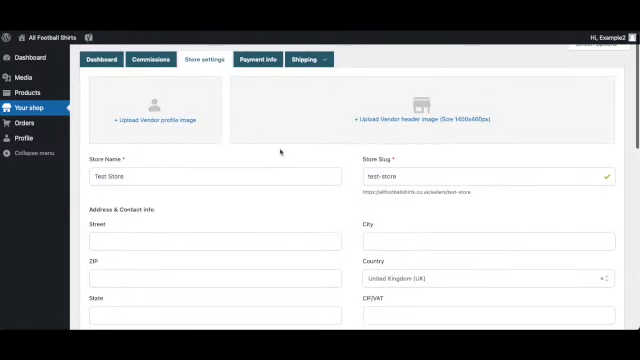
scroll("down", 3)
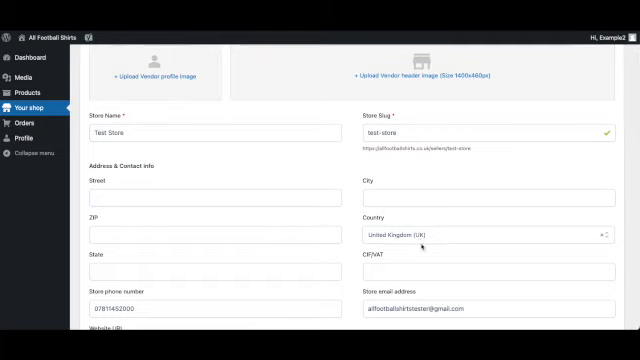
mouse_move(416, 236)
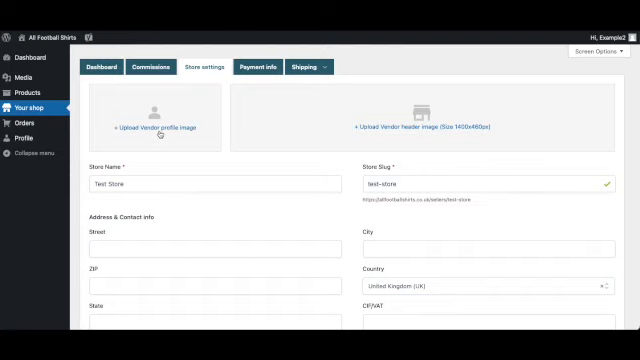
Set the vendor profile image to a logo chosen from the existing media library.
left_click(152, 136)
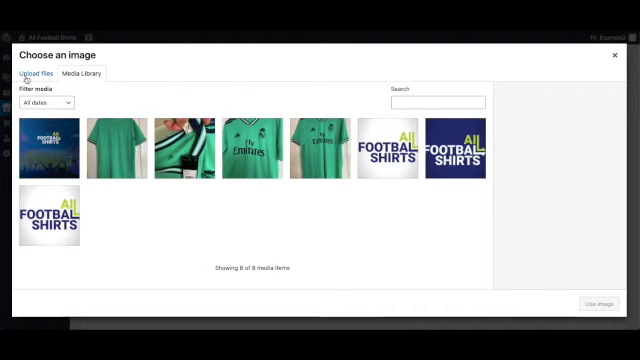
left_click(42, 74)
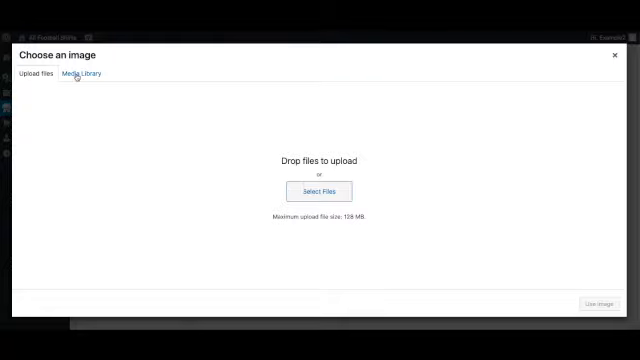
left_click(76, 74)
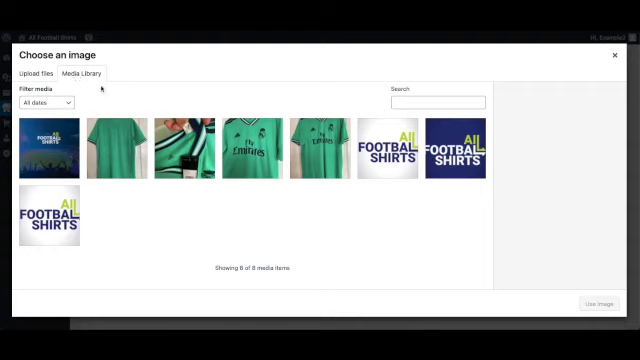
mouse_move(400, 156)
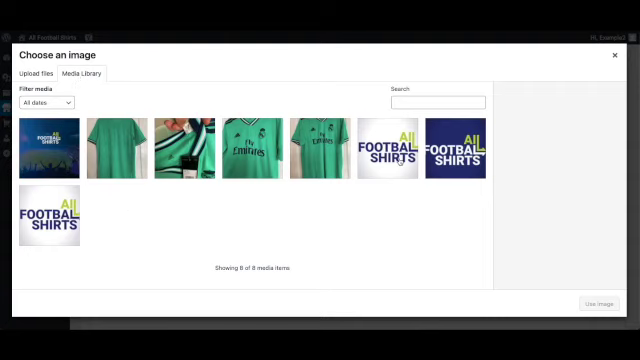
left_click(384, 144)
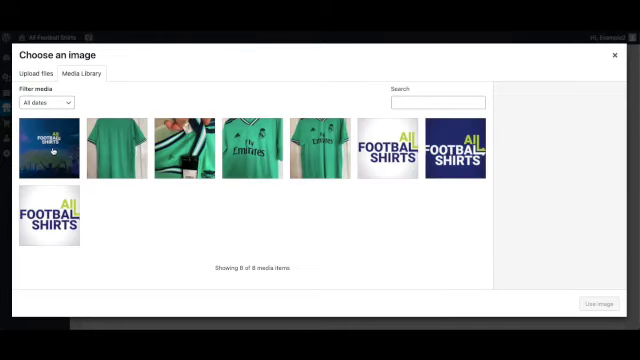
left_click(50, 144)
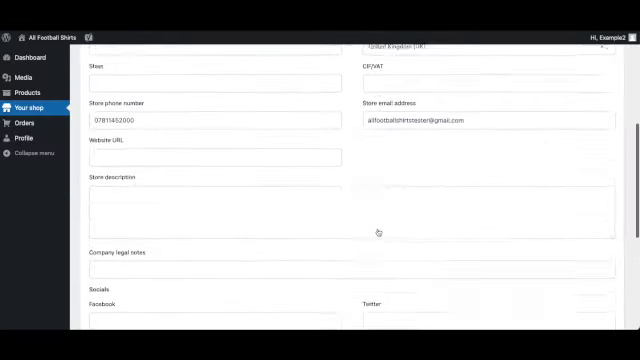
Review the saved settings notice and scroll through the social profile and payment fields.
scroll("down", 3)
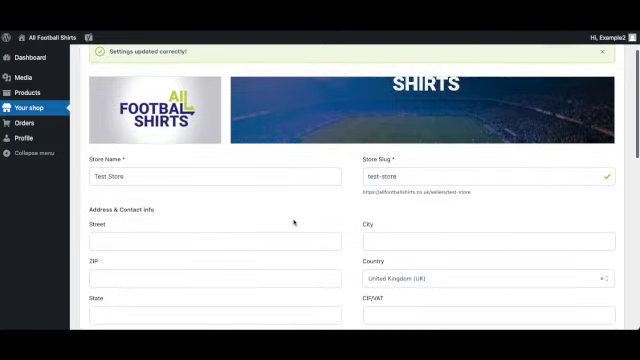
scroll("down", 3)
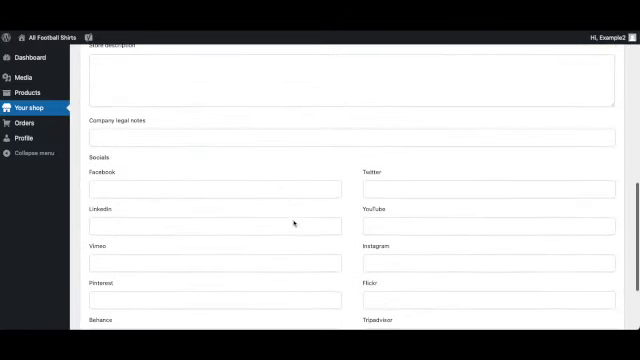
scroll("down", 3)
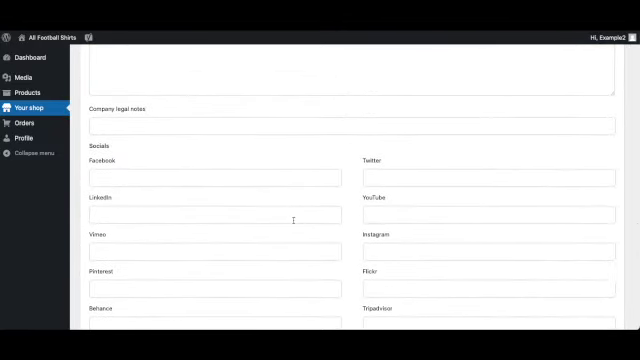
scroll("up", 3)
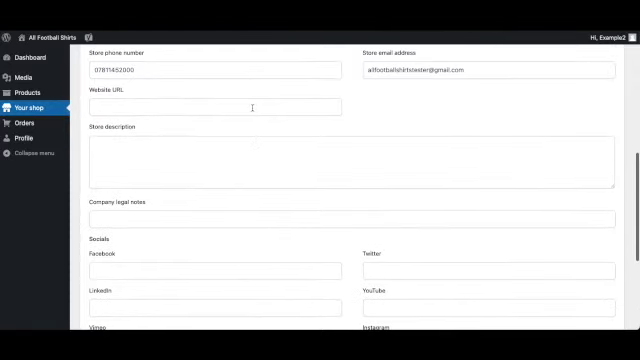
scroll("down", 3)
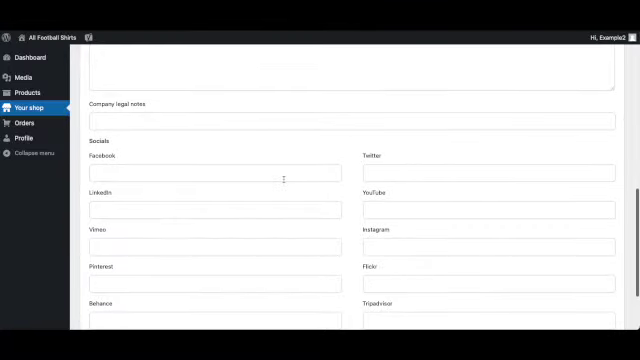
scroll("down", 3)
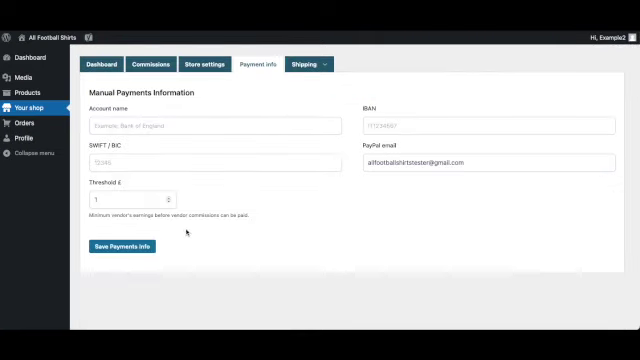
mouse_move(436, 194)
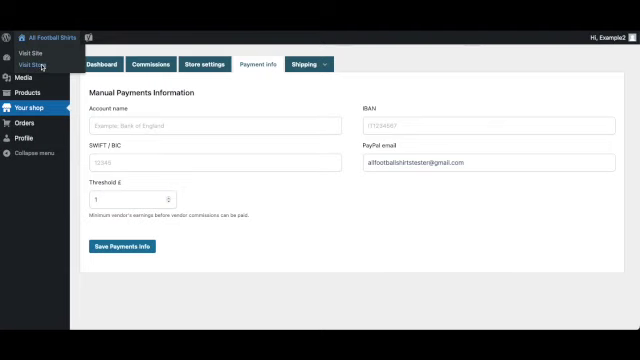
Visit the live site and scroll the Test Store page with banner, contact email and zero sales.
left_click(34, 60)
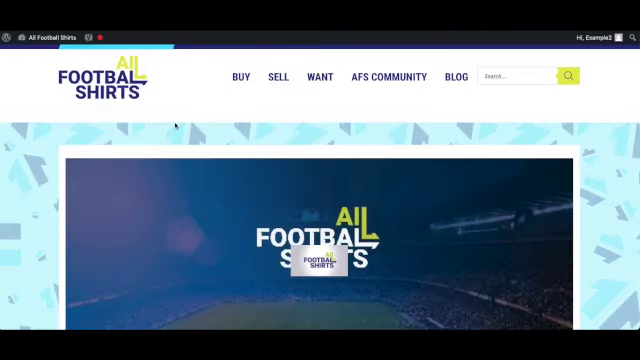
scroll("down", 3)
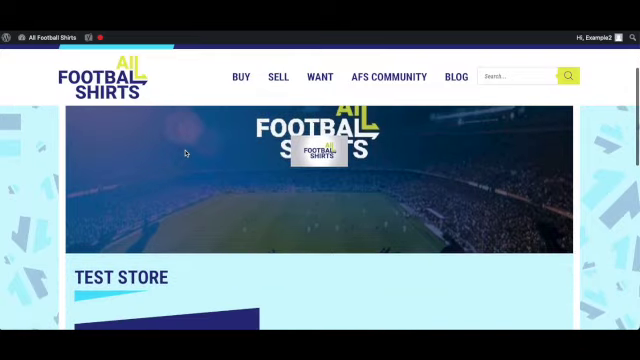
scroll("down", 3)
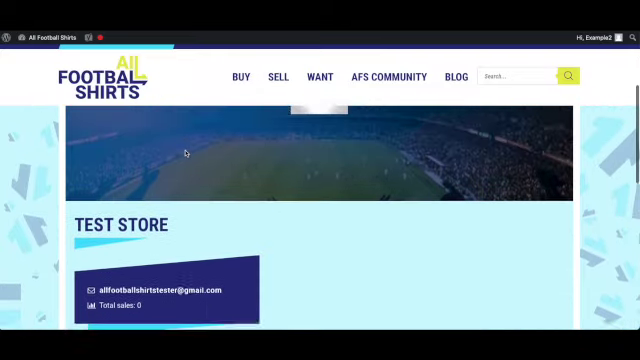
scroll("down", 3)
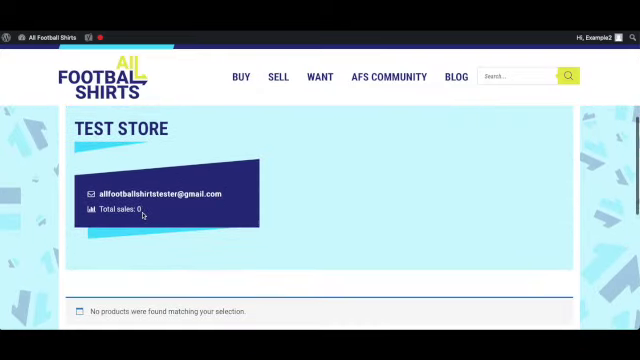
scroll("down", 3)
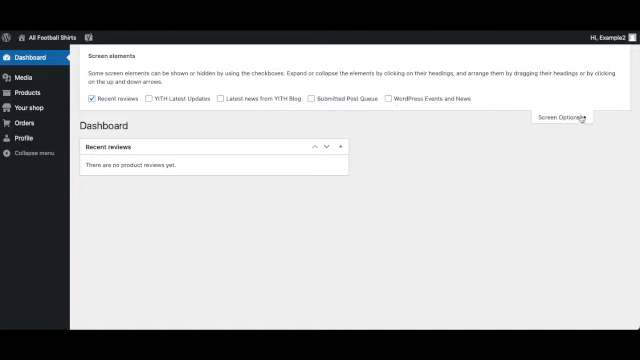
Hide Screen Options and return to the Your shop vendor overview.
left_click(560, 120)
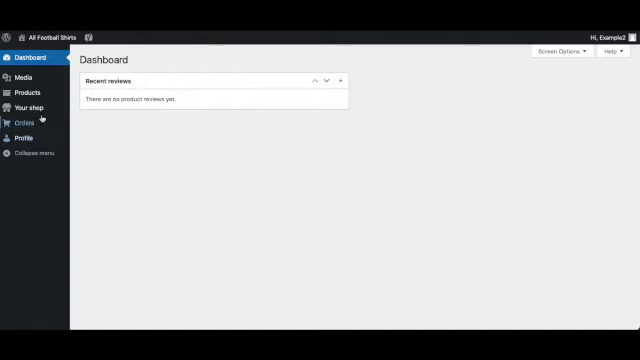
mouse_move(24, 108)
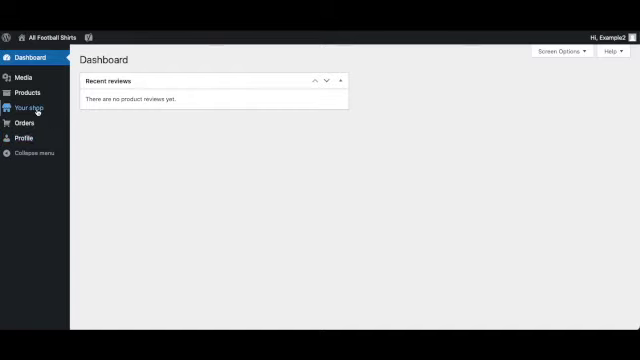
left_click(30, 106)
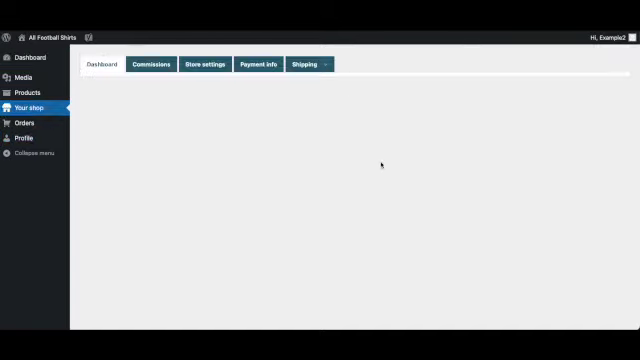